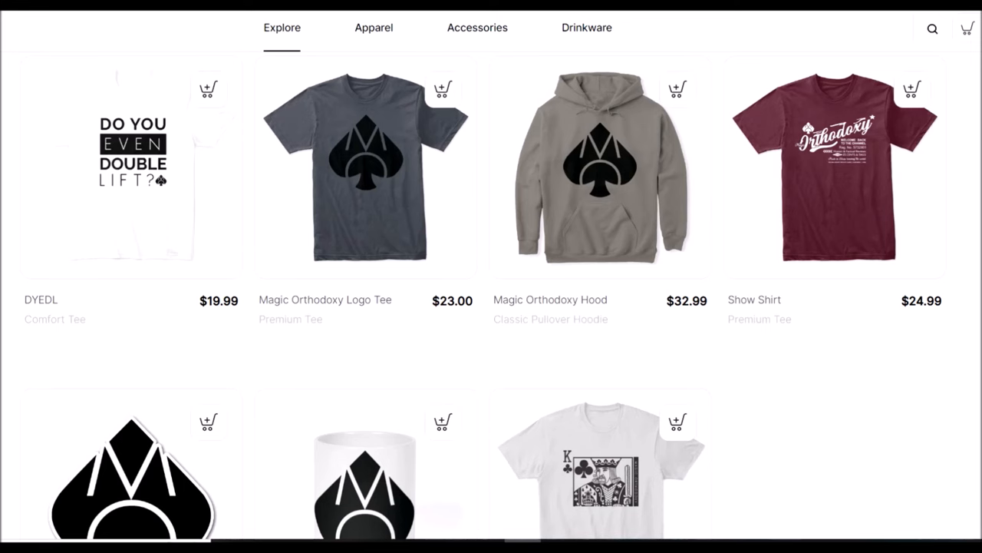
Step: Open the Show Shirt product page showing the maroon $24.99 Premium Tee in size S
click(832, 177)
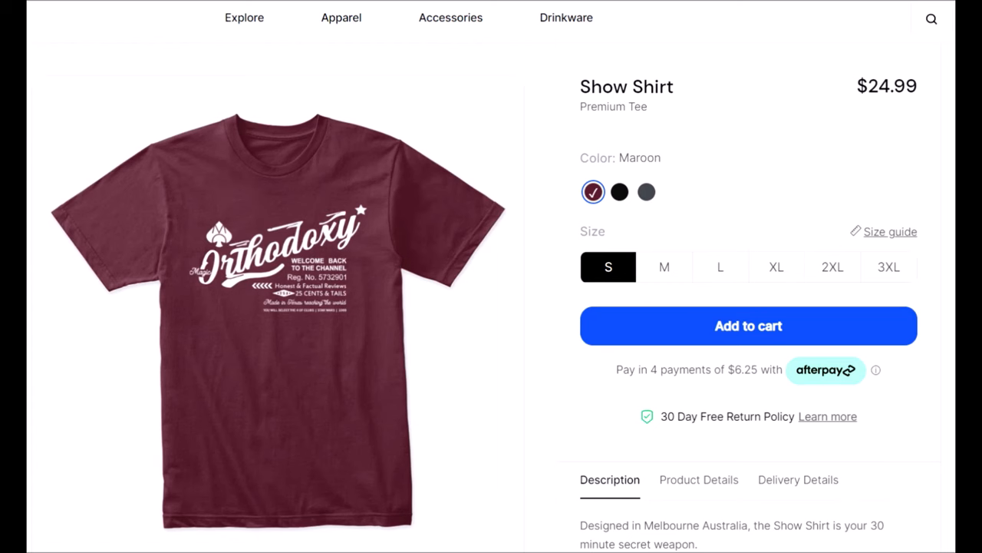